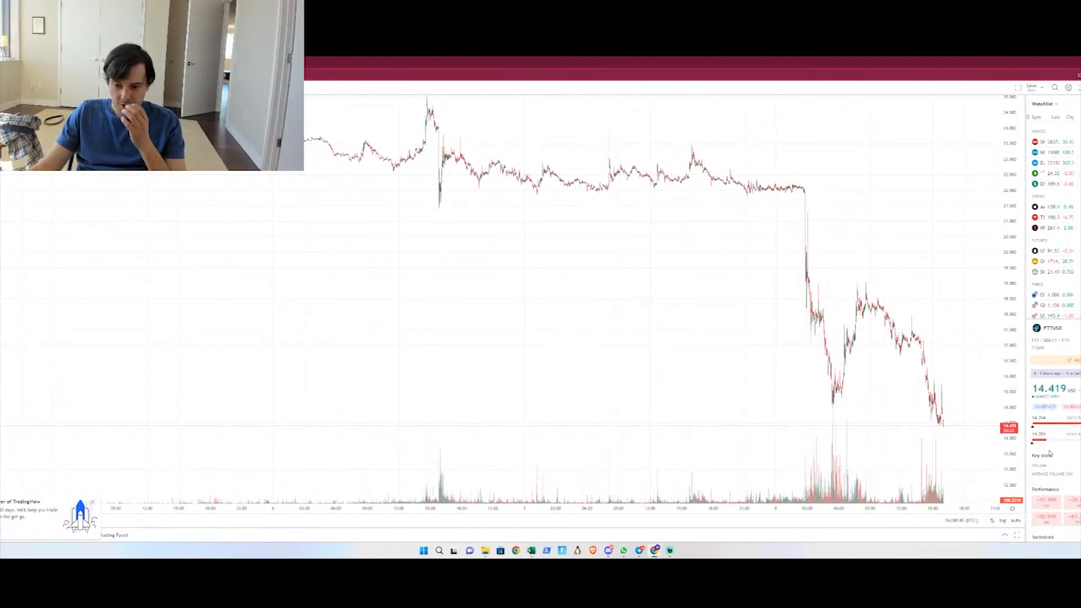
mouse_move(917, 452)
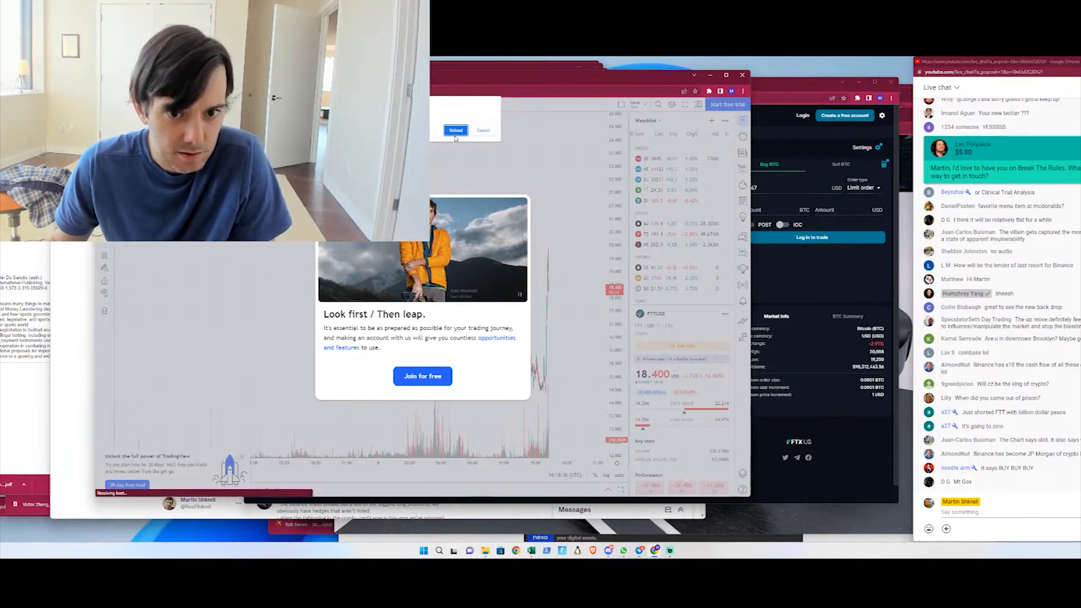
click(455, 130)
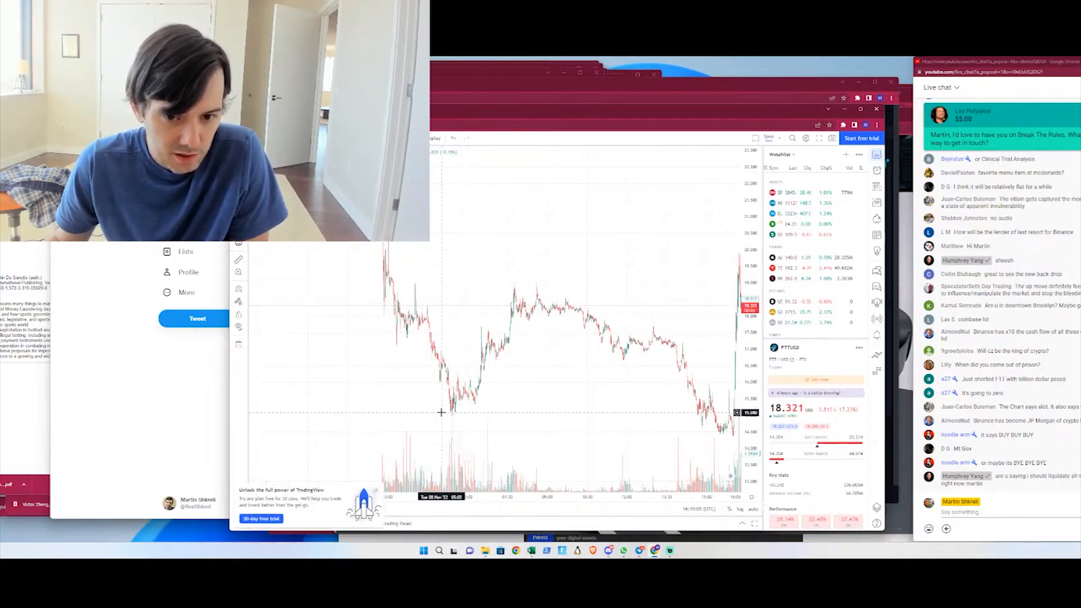
mouse_move(484, 336)
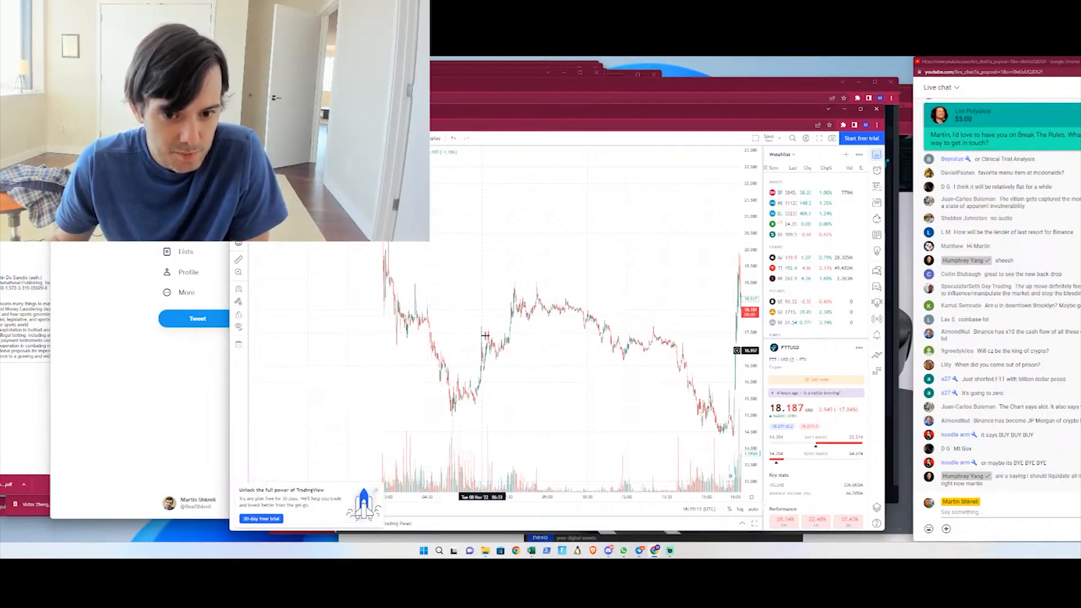